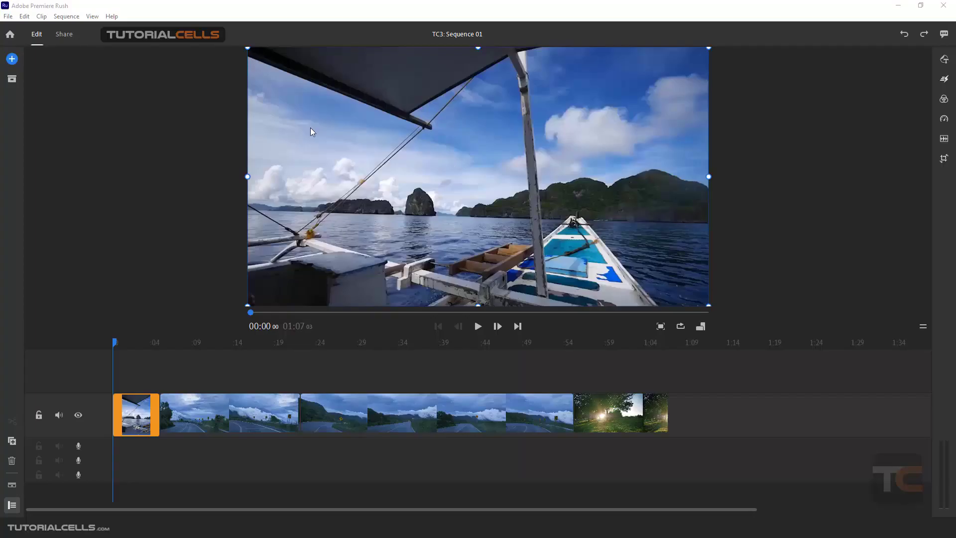
pyautogui.moveTo(241, 213)
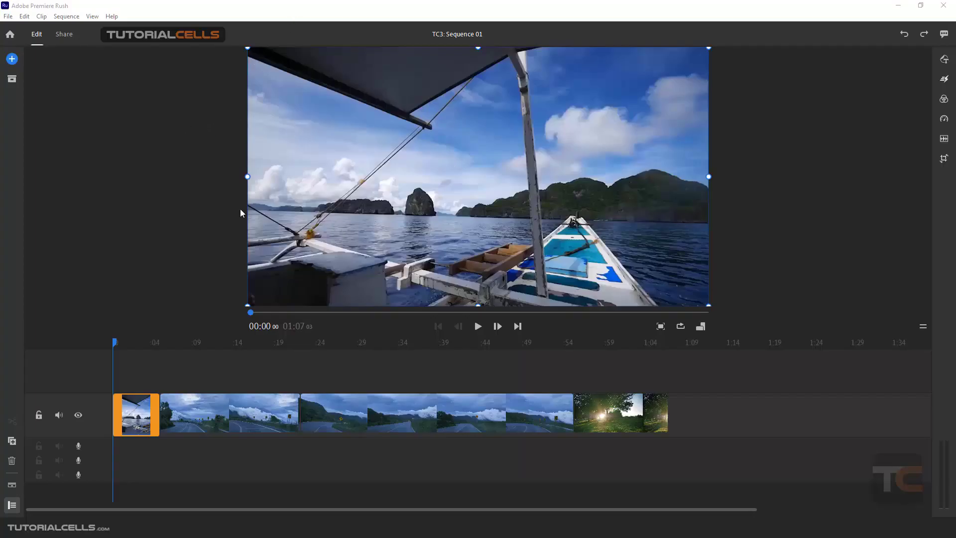
pyautogui.moveTo(225, 404)
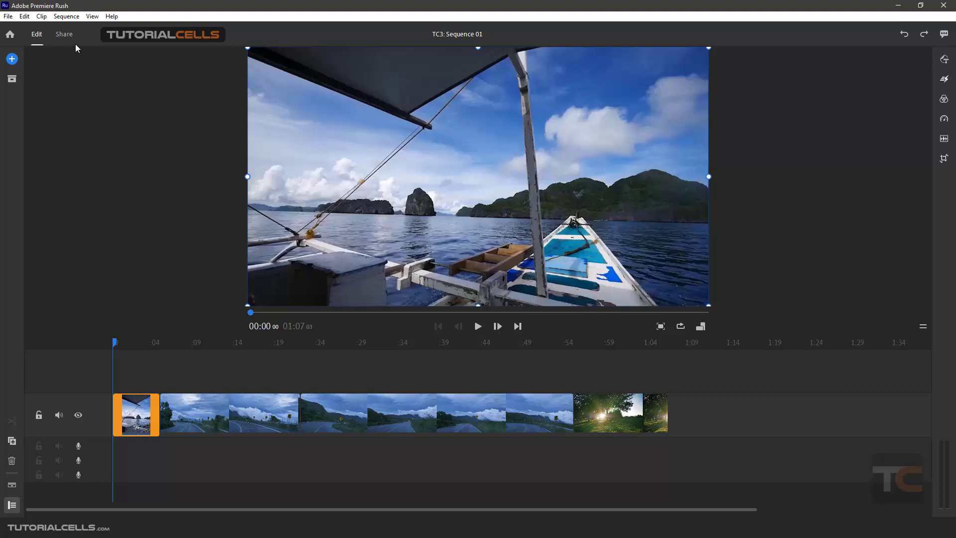
# Switch Sequence 01 to the Share view and select the file name 'Sequence 01' for editing
pyautogui.click(64, 34)
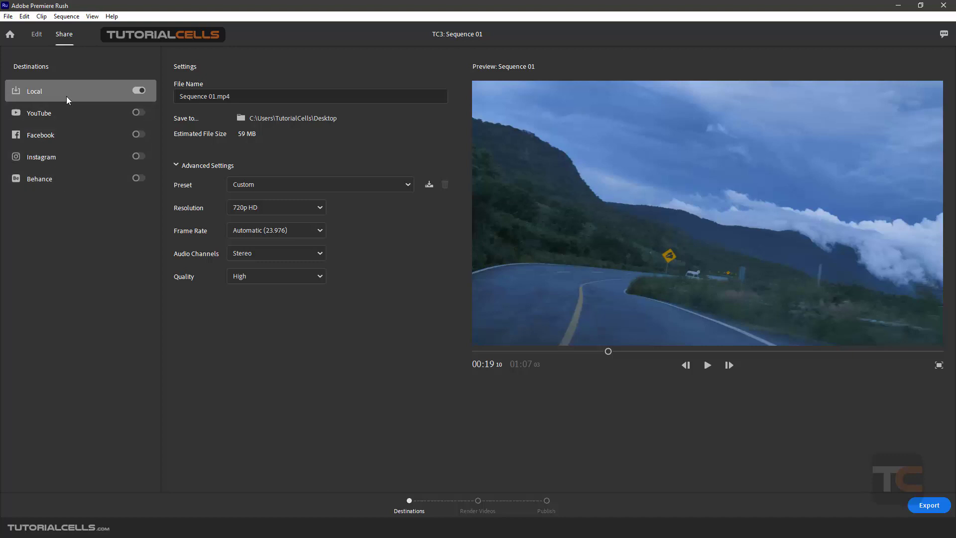
pyautogui.click(310, 95)
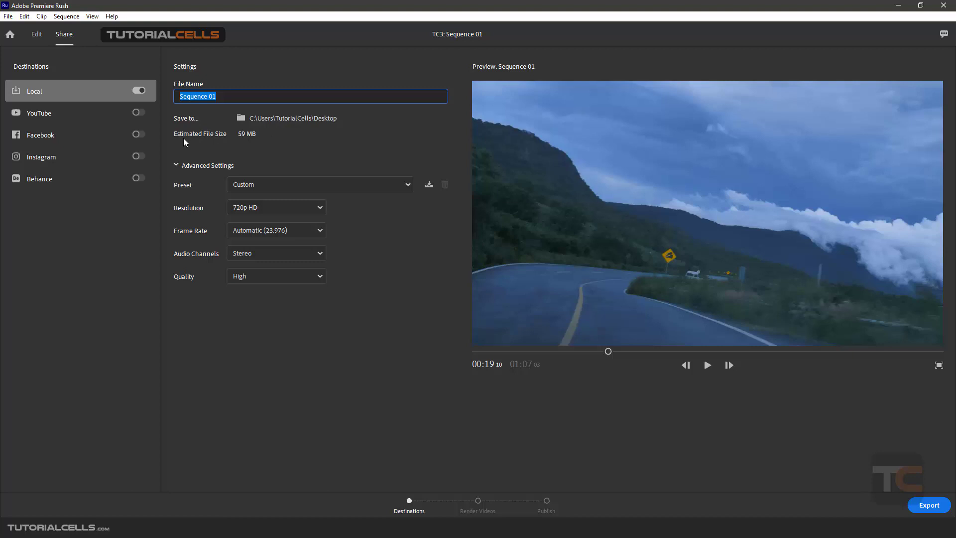
pyautogui.moveTo(249, 142)
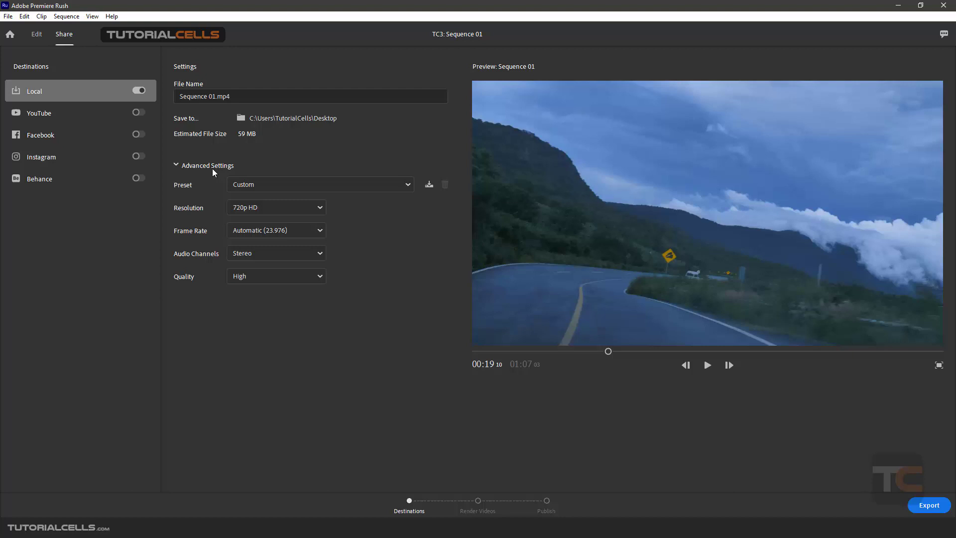
pyautogui.click(320, 185)
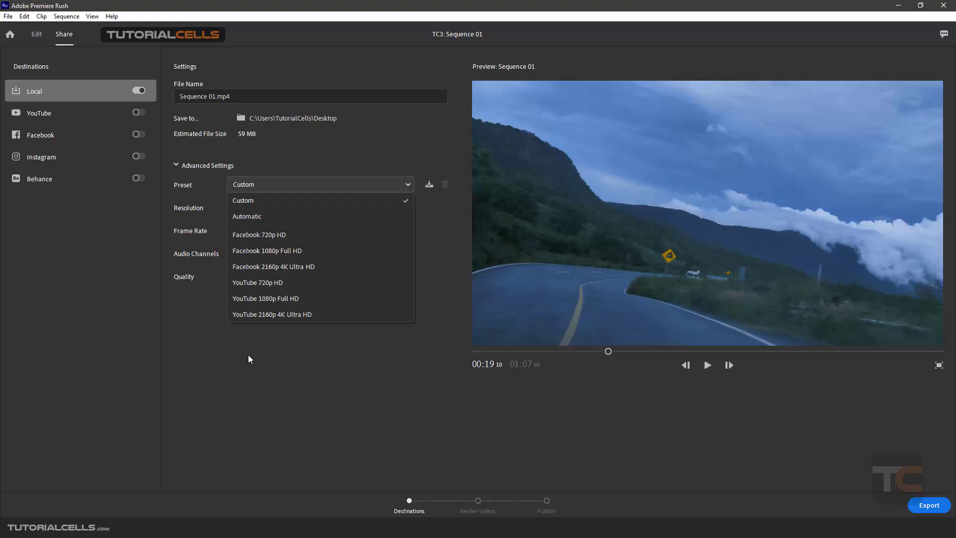
pyautogui.click(276, 207)
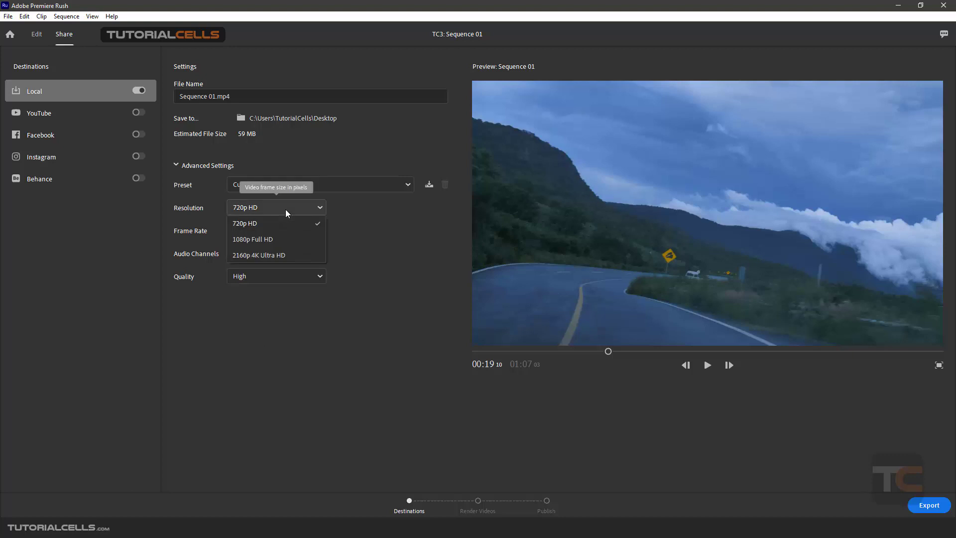
pyautogui.moveTo(279, 229)
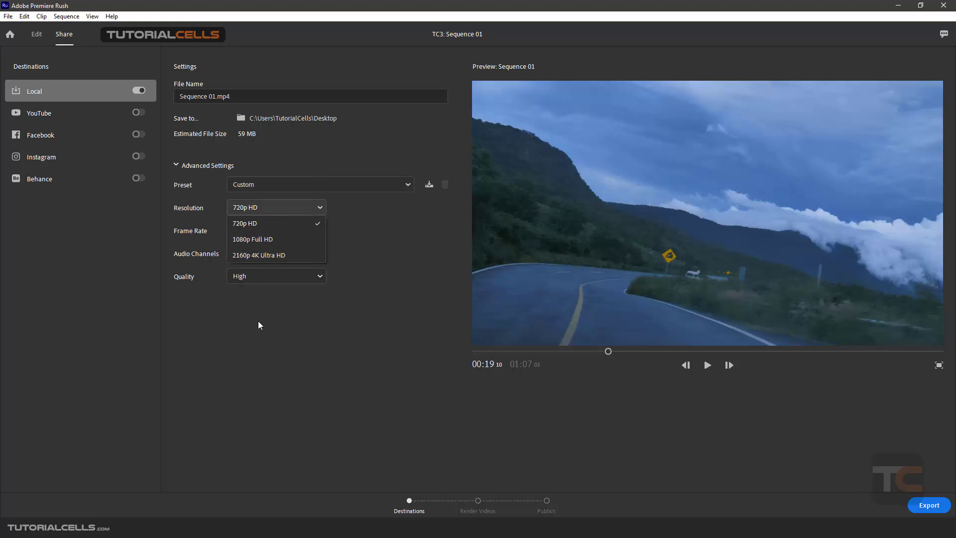
pyautogui.click(276, 230)
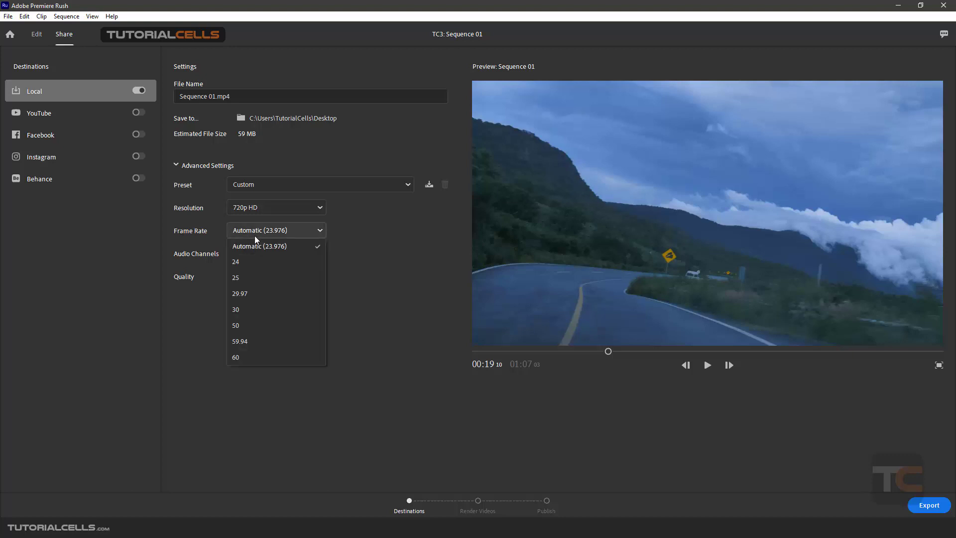
pyautogui.moveTo(197, 300)
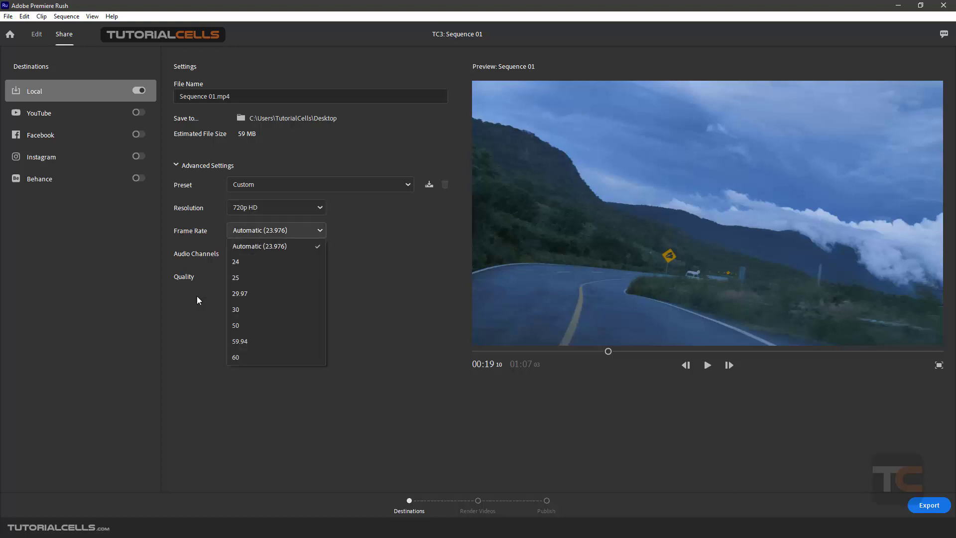
pyautogui.click(276, 253)
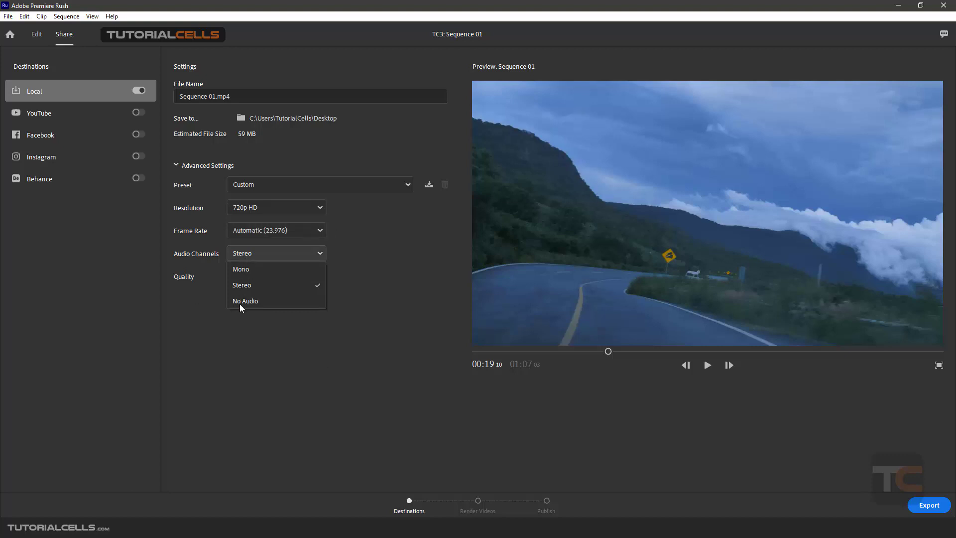
pyautogui.moveTo(251, 309)
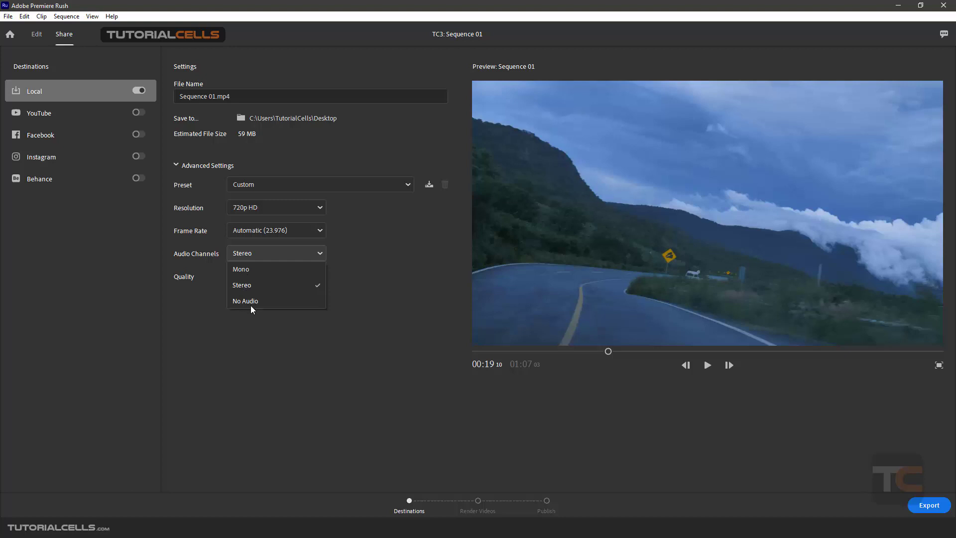
pyautogui.click(241, 285)
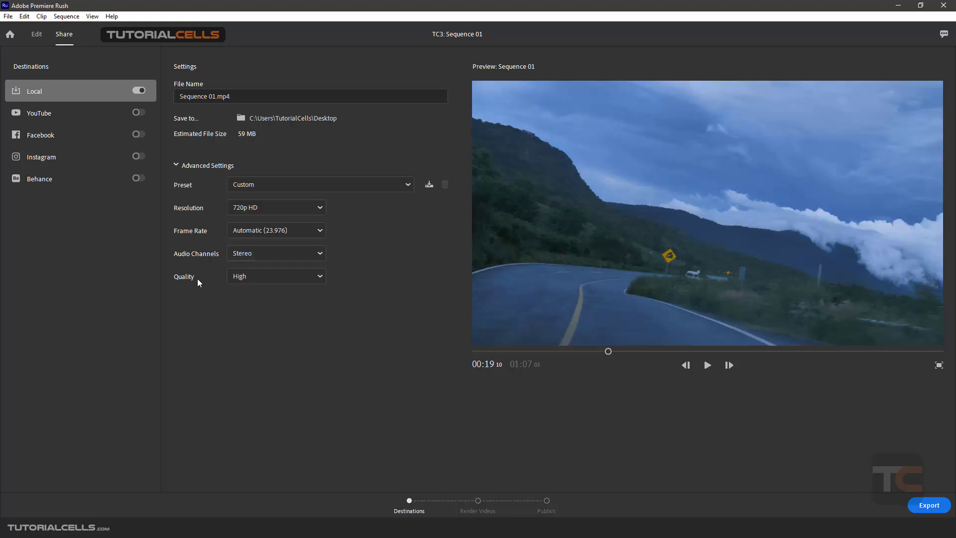
pyautogui.click(276, 276)
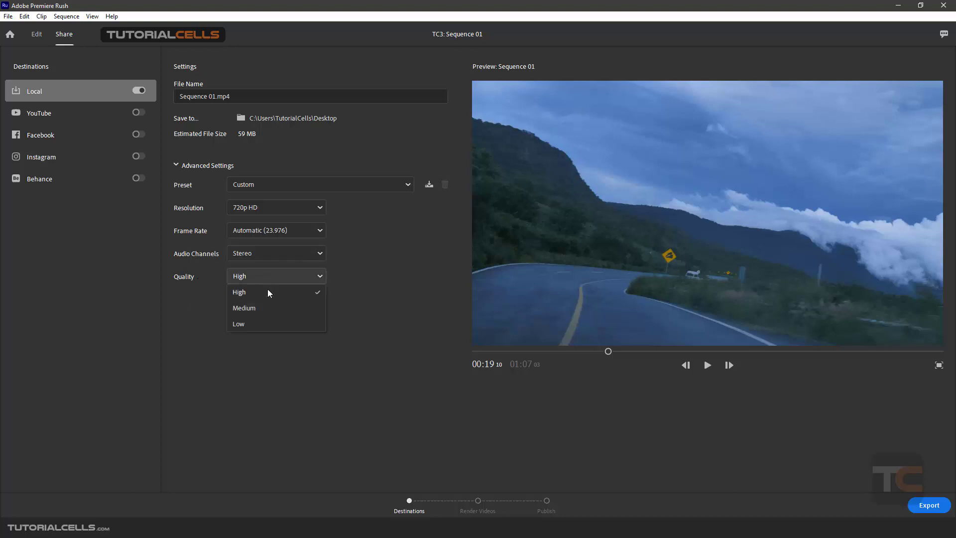
pyautogui.moveTo(275, 298)
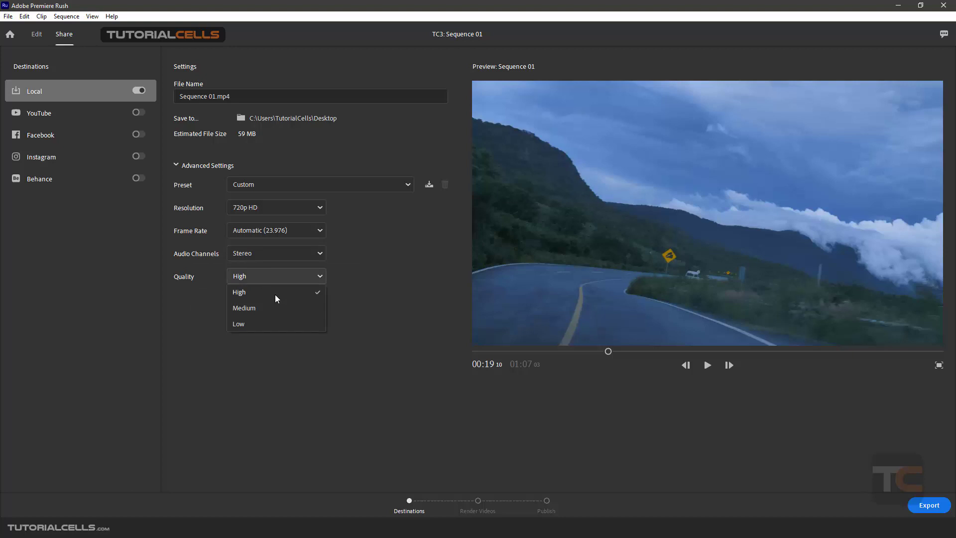
pyautogui.click(238, 292)
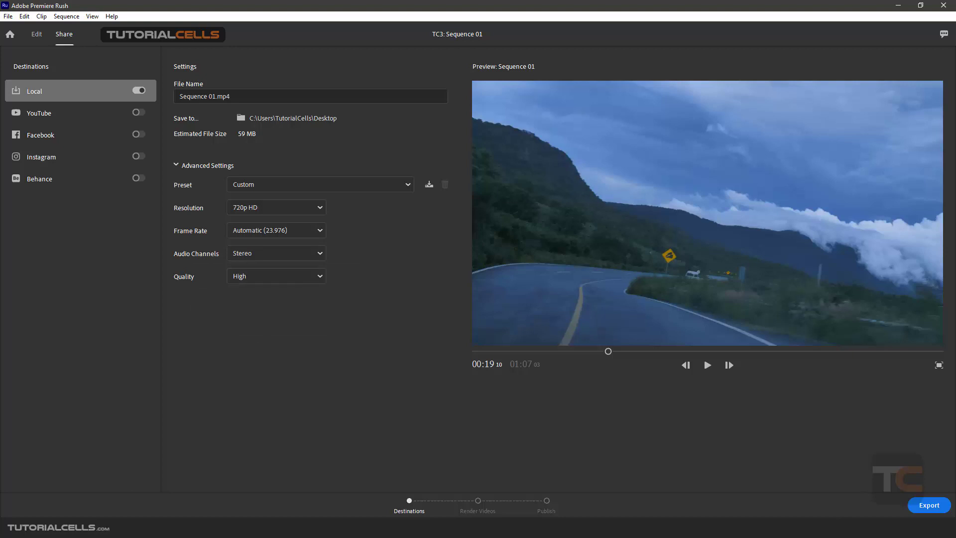
pyautogui.click(928, 505)
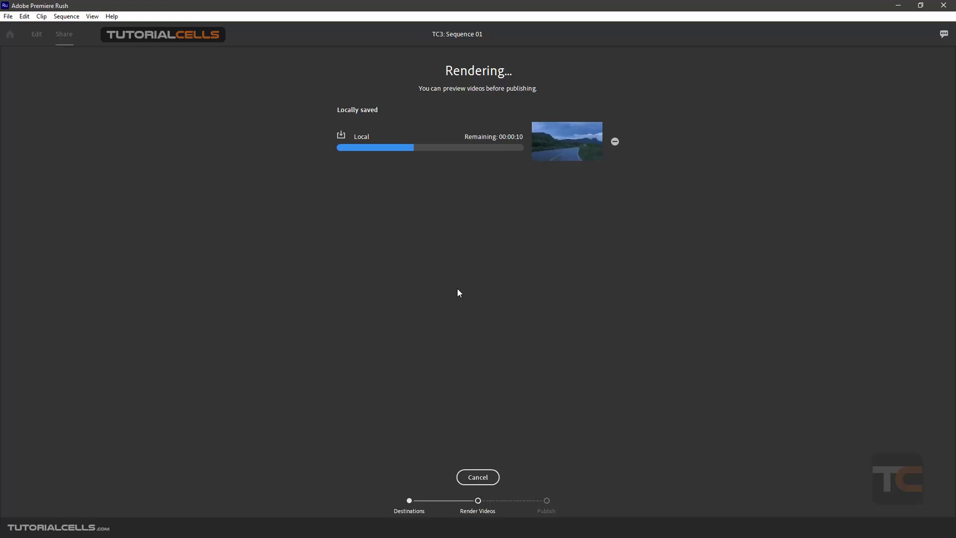
pyautogui.moveTo(453, 271)
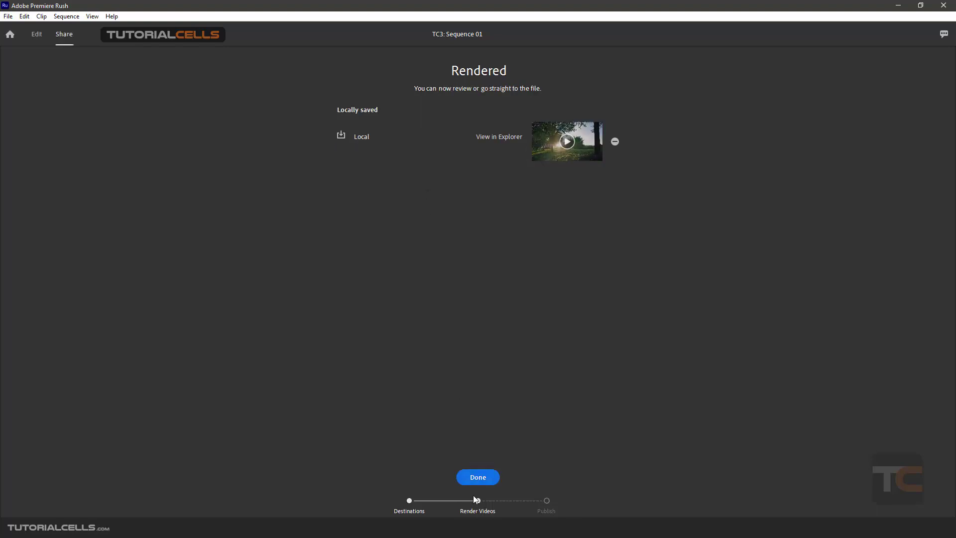
# Dismiss the Rendered summary with Done, returning to the Sequence 01 share settings
pyautogui.click(477, 477)
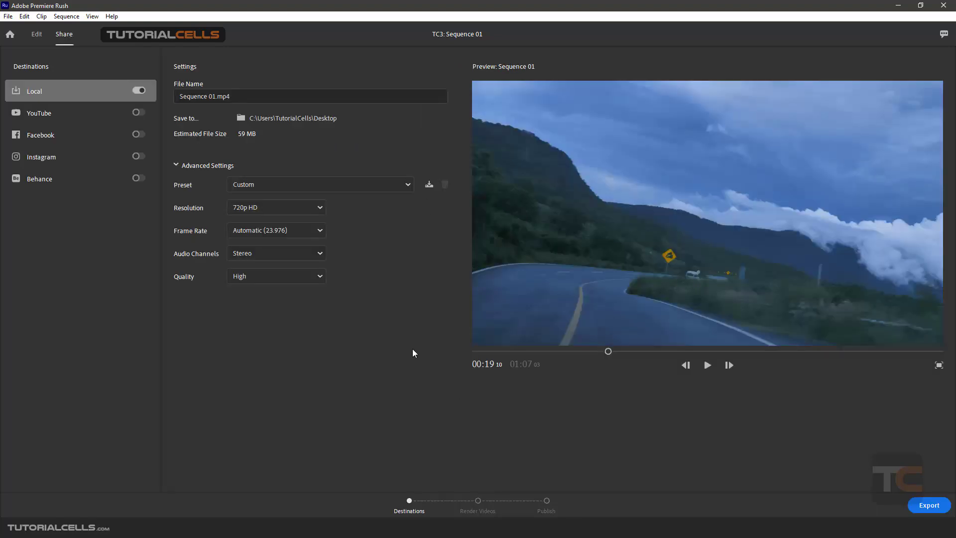
pyautogui.moveTo(407, 339)
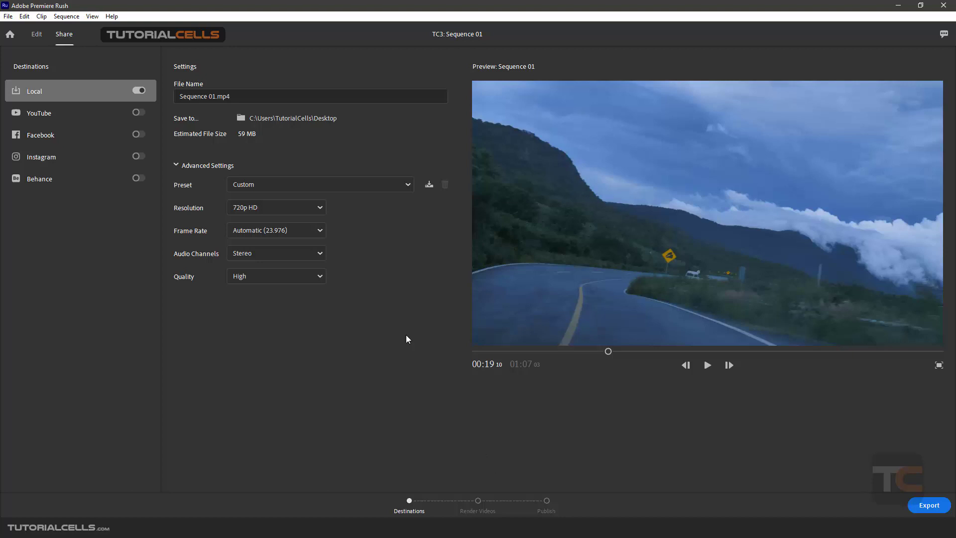
pyautogui.moveTo(410, 343)
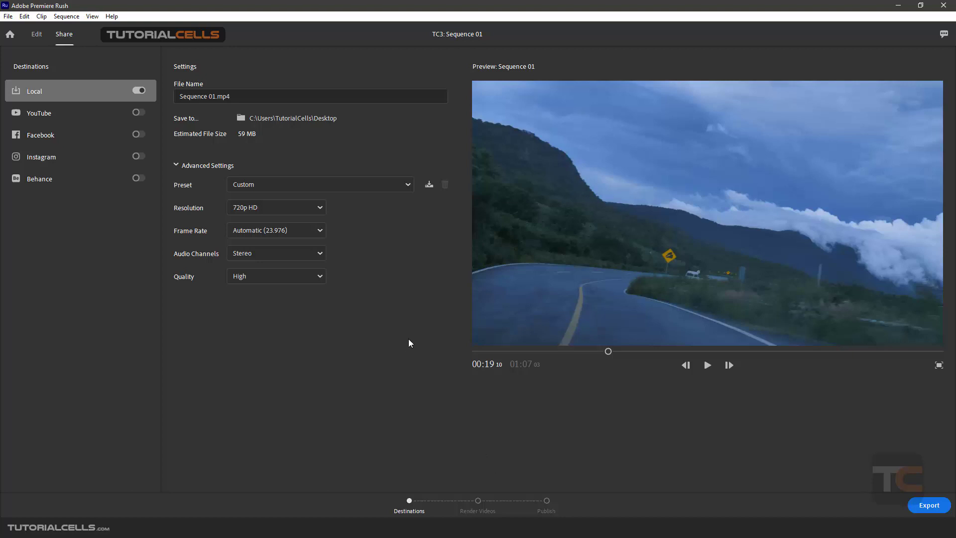